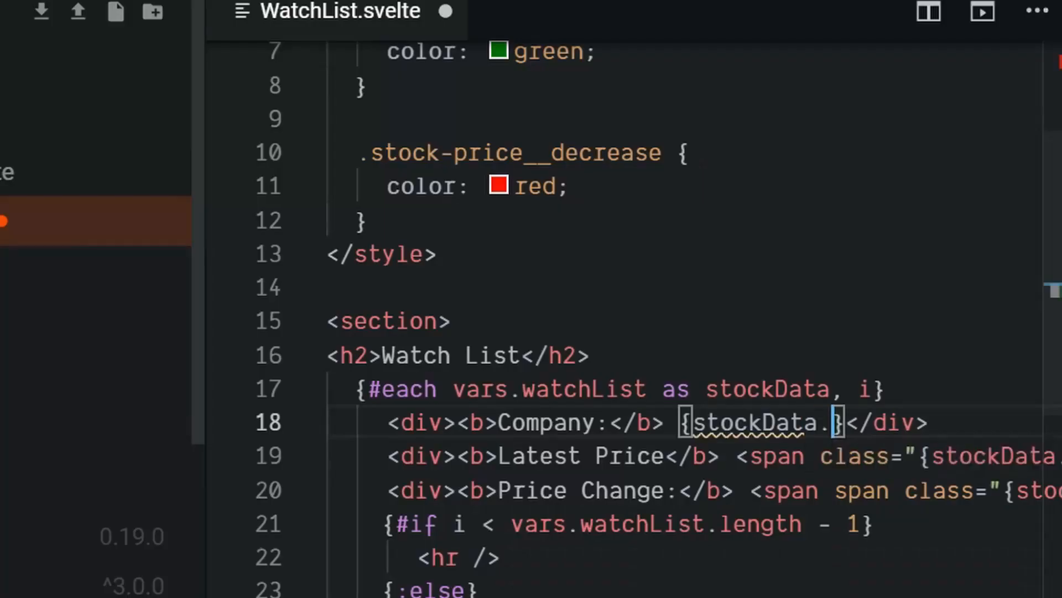
- Complete line 18 of WatchList.svelte as stockData.companyName for the Company field
text(companyName)
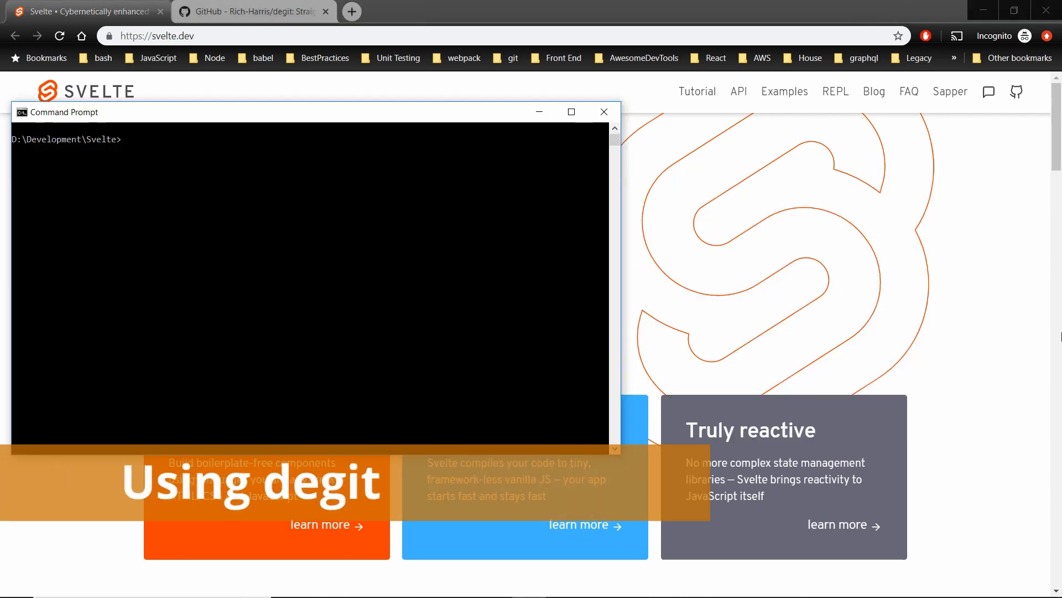
- Run npx degit sveltejs/template my-first-svelte-project to clone the starter template
text(npx d)
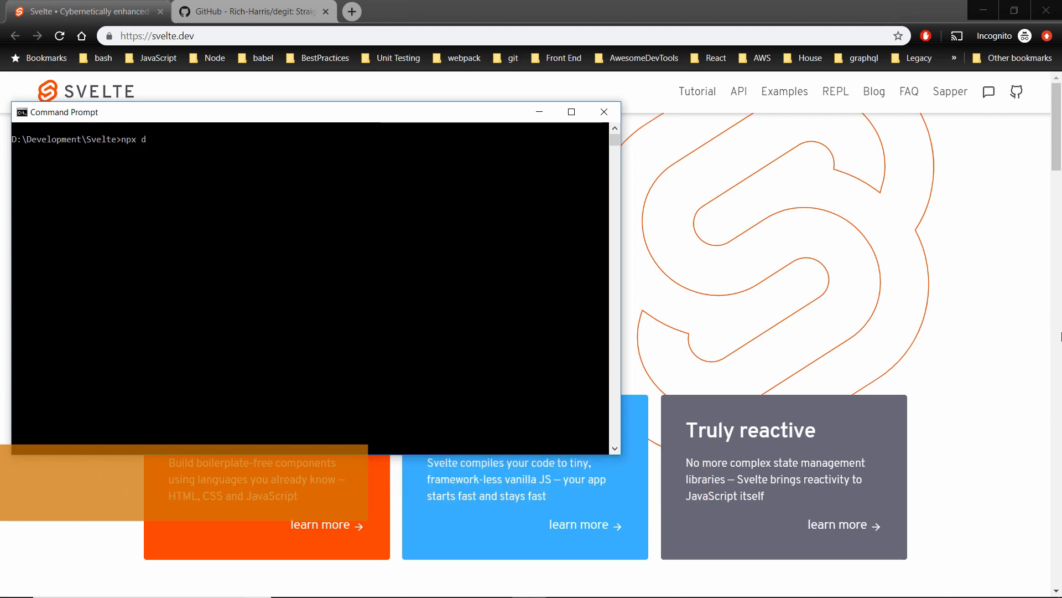
text(egit)
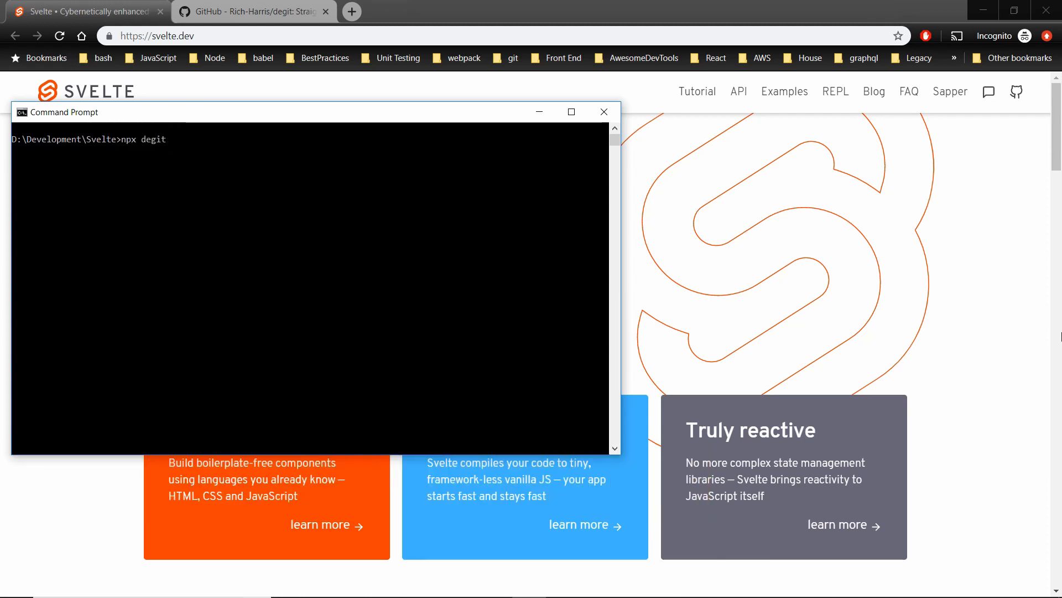
text(svelte)
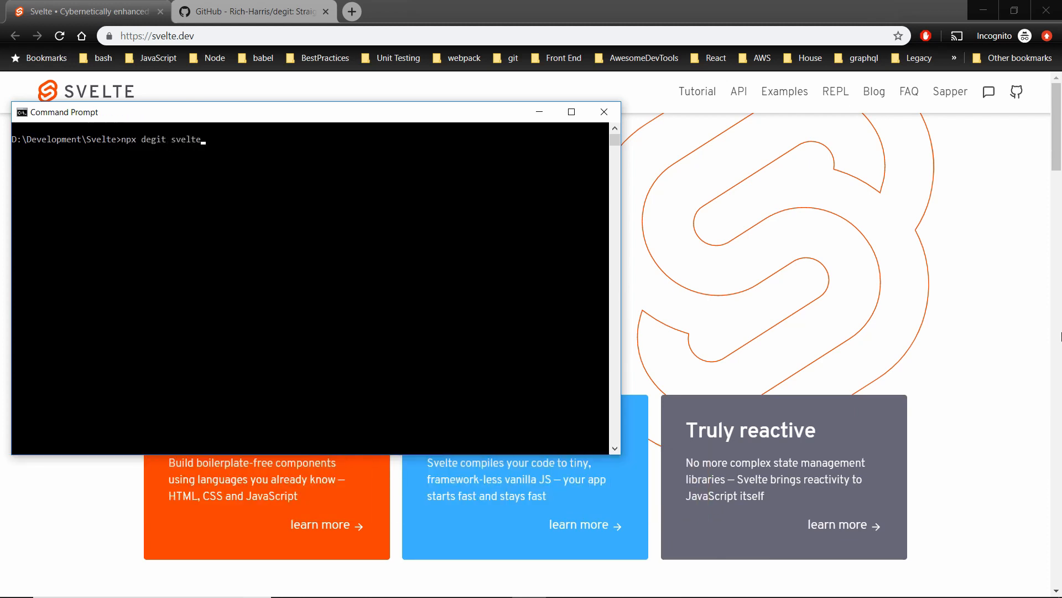
text(js/)
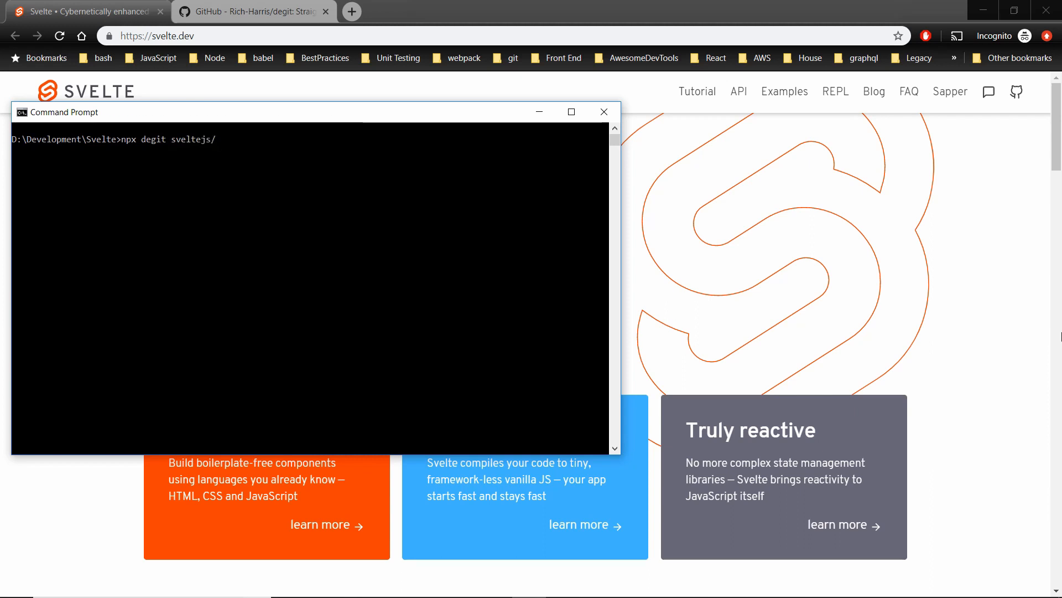
text(template)
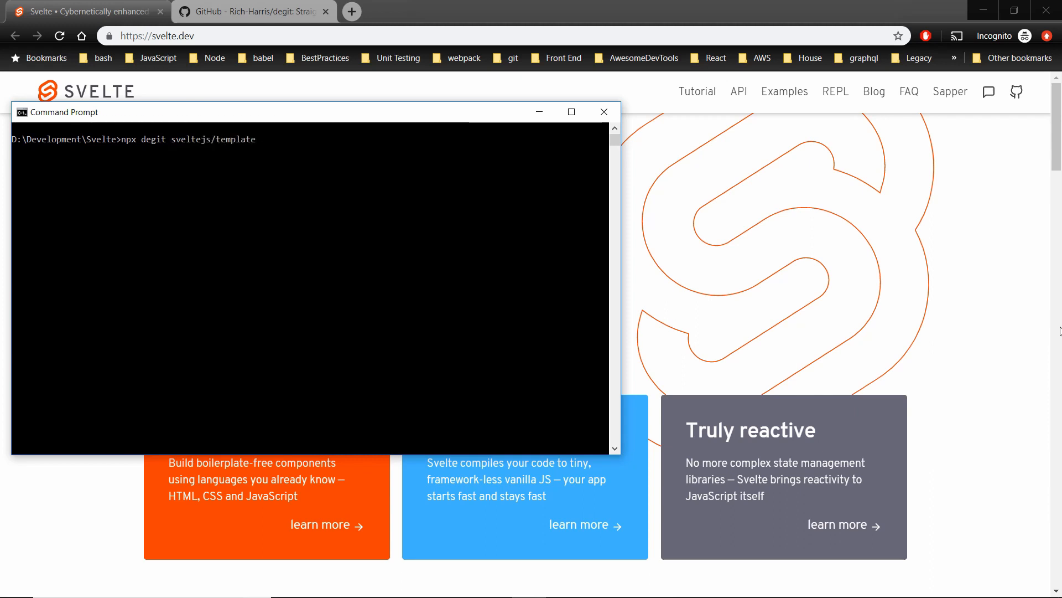
text(my)
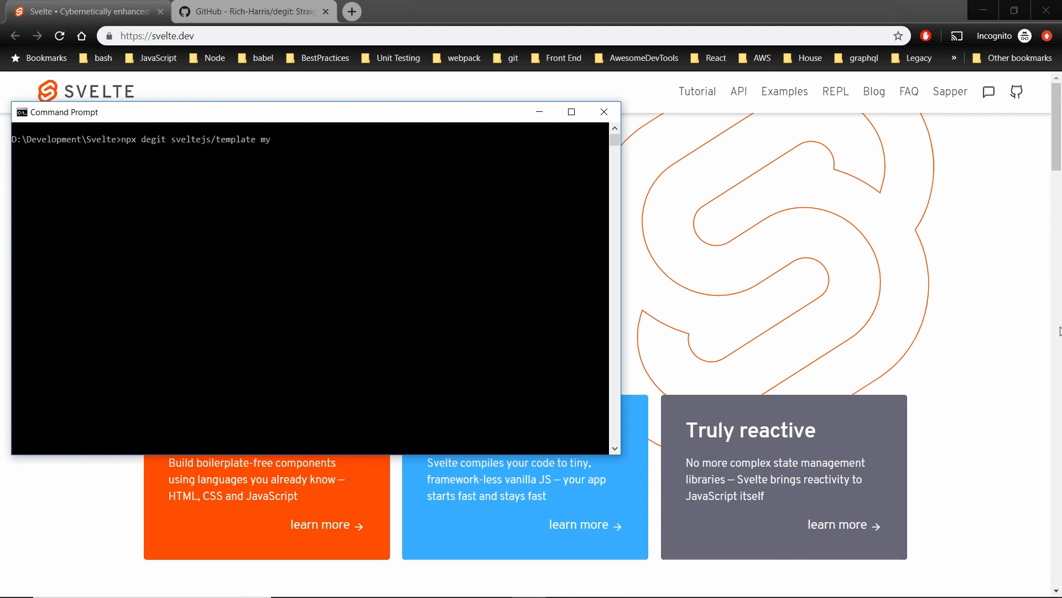
text(-first)
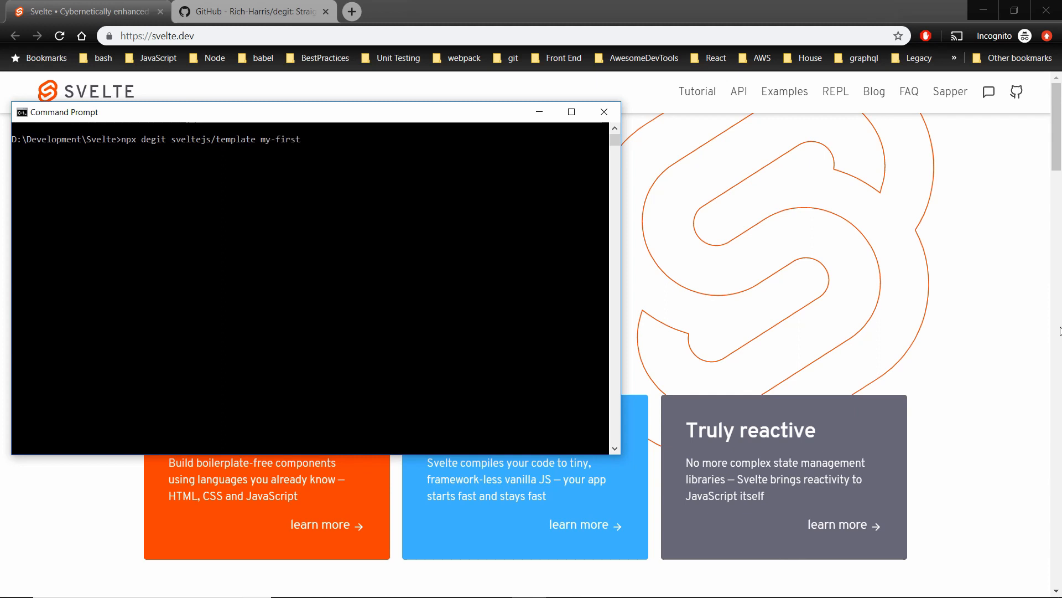
text(-svelte-p)
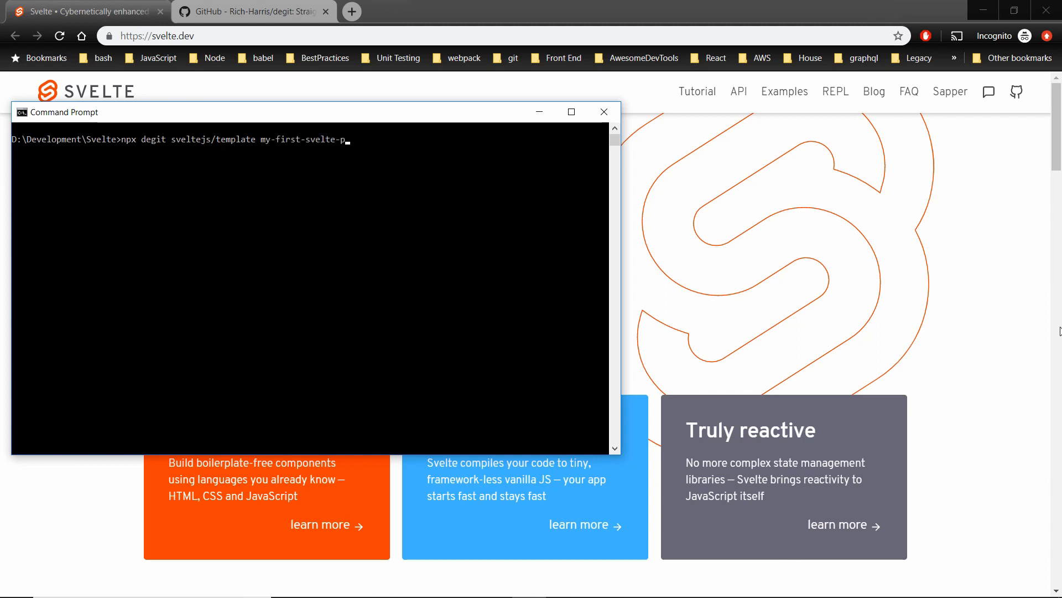
text(roject)
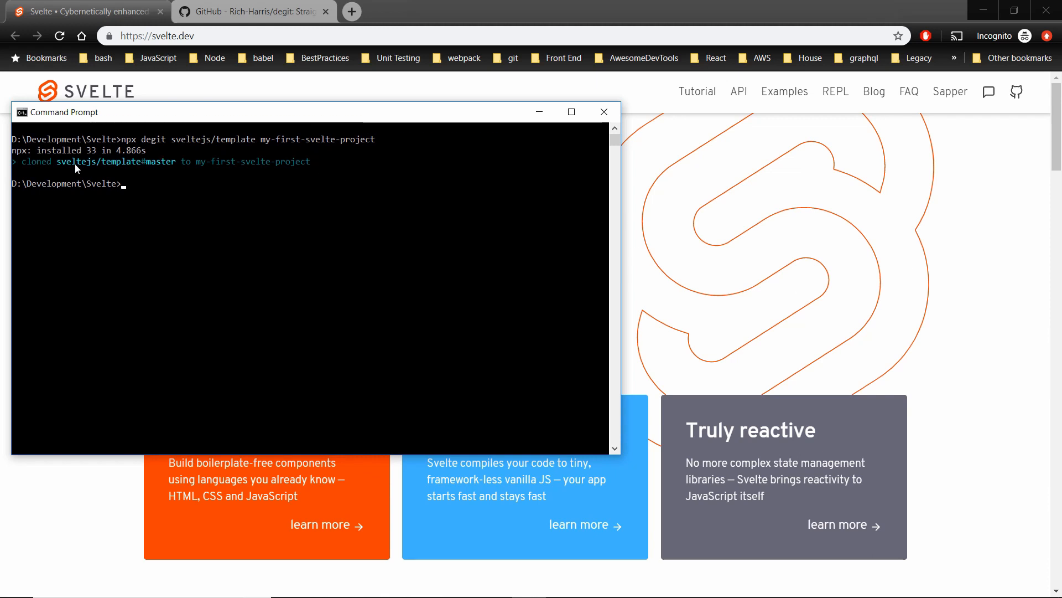
mouse_move(200, 177)
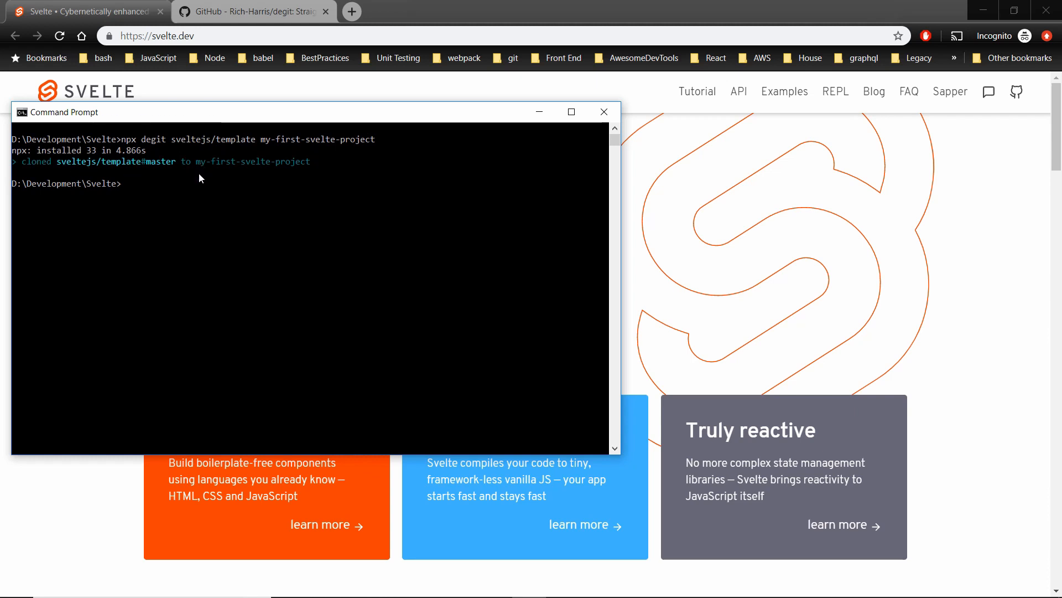
- Change into my-first-svelte-project and launch Visual Studio Code on it with code
text(cd my-first-svelte-project)
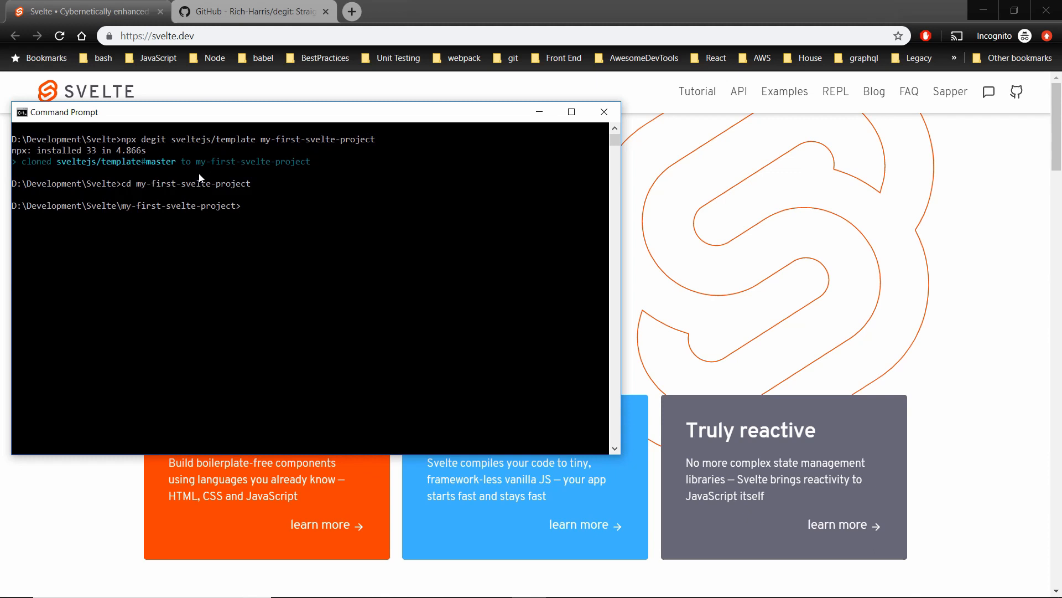
text(code .)
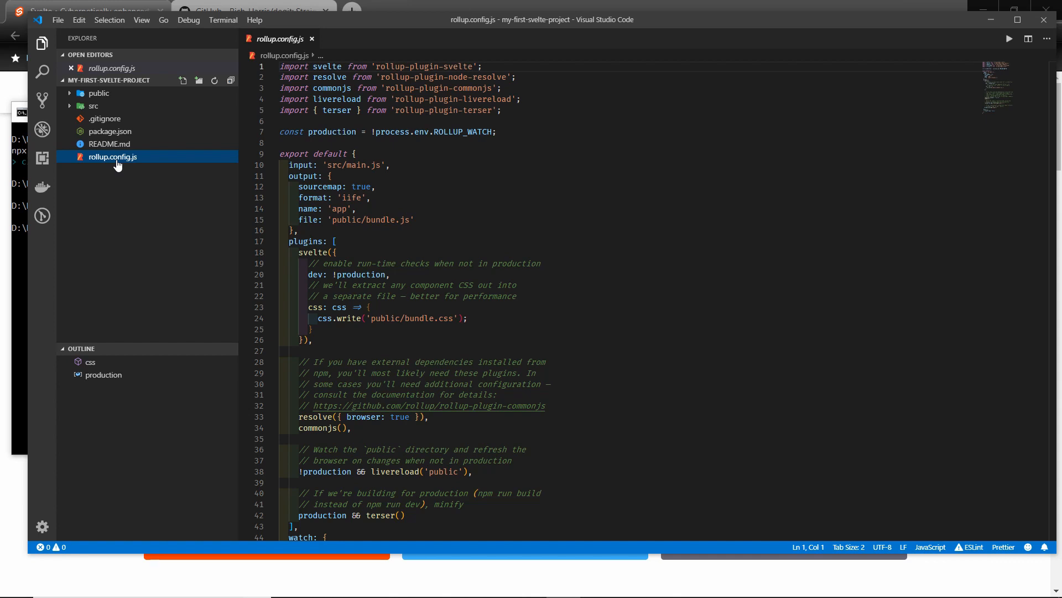
mouse_move(118, 166)
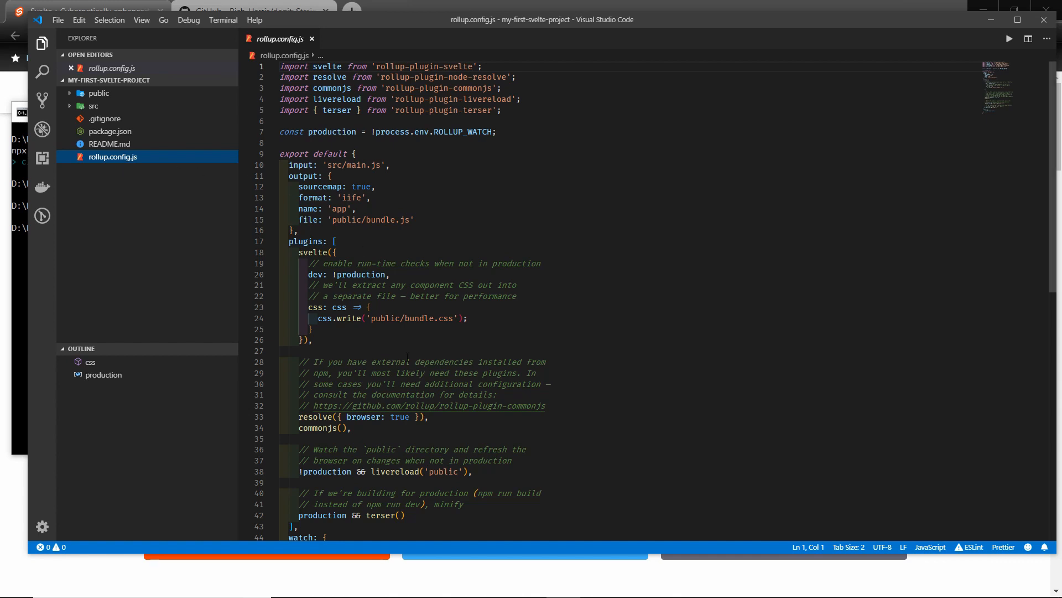
- Expand src and show main.js, which mounts App.svelte with the name prop world
click(93, 105)
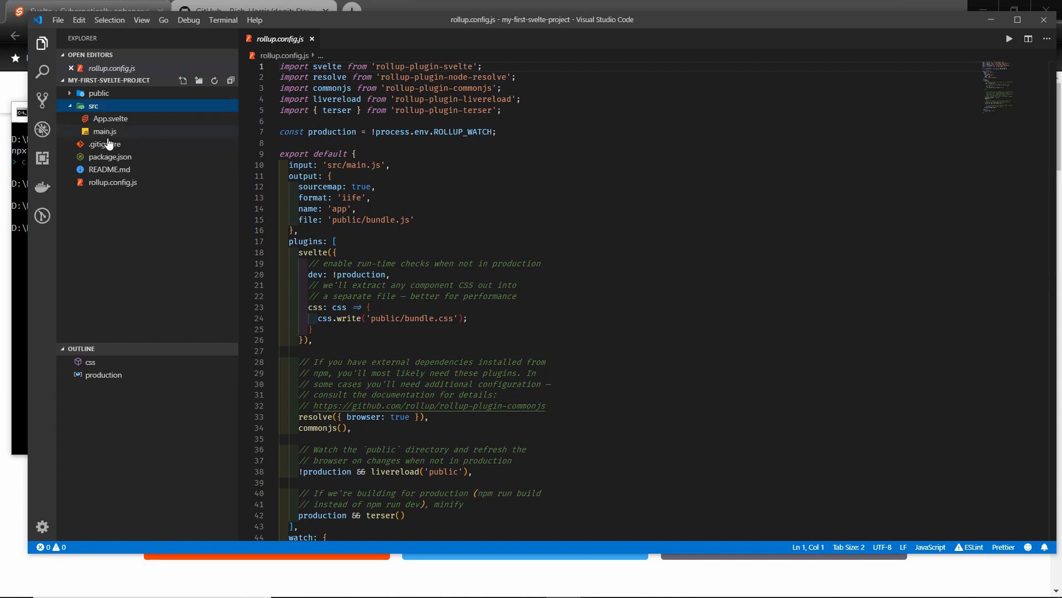
mouse_move(104, 131)
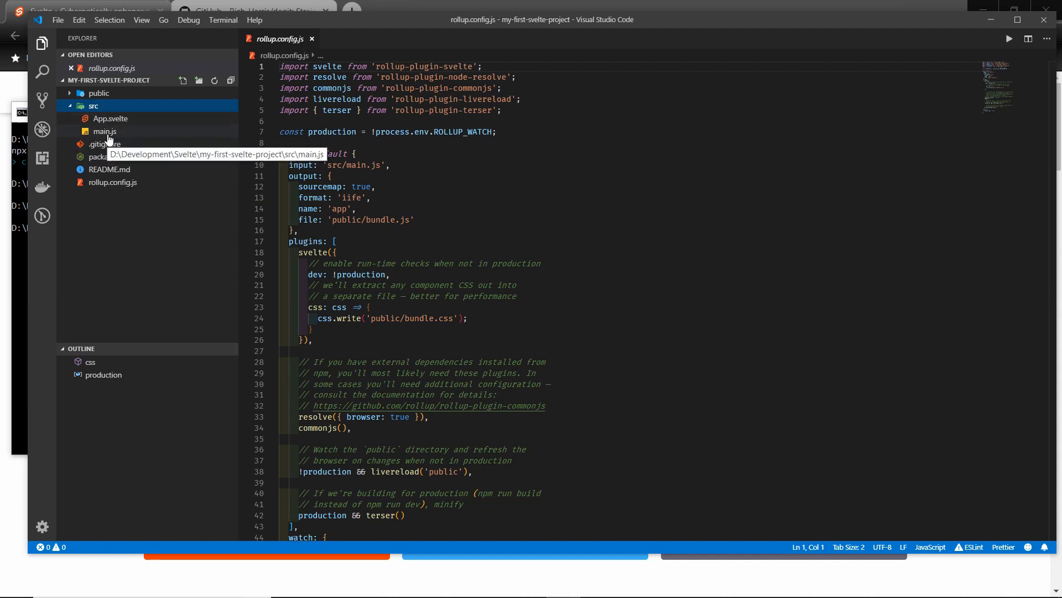
click(104, 130)
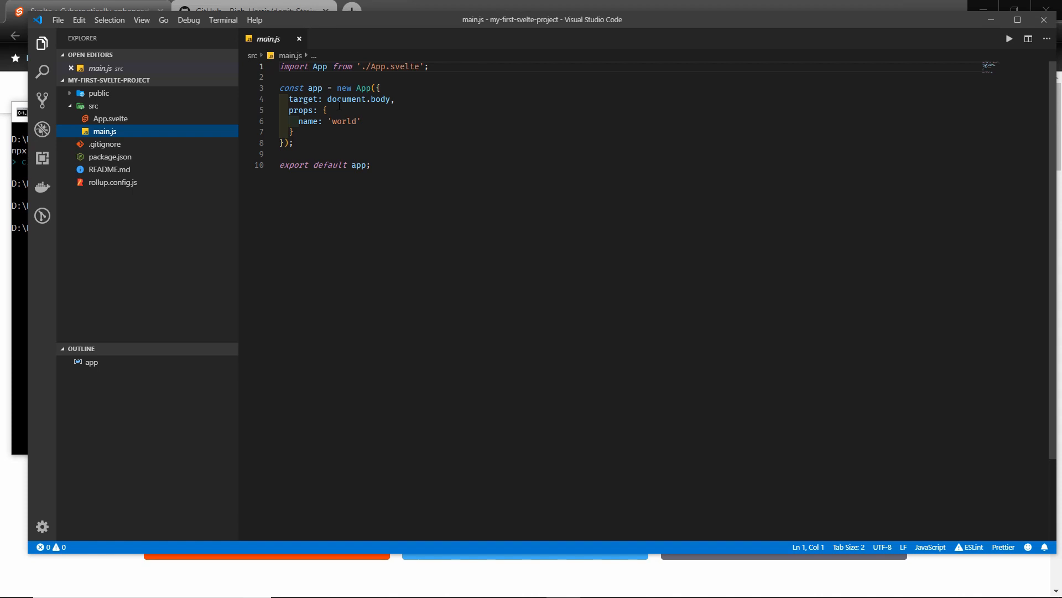
mouse_move(110, 118)
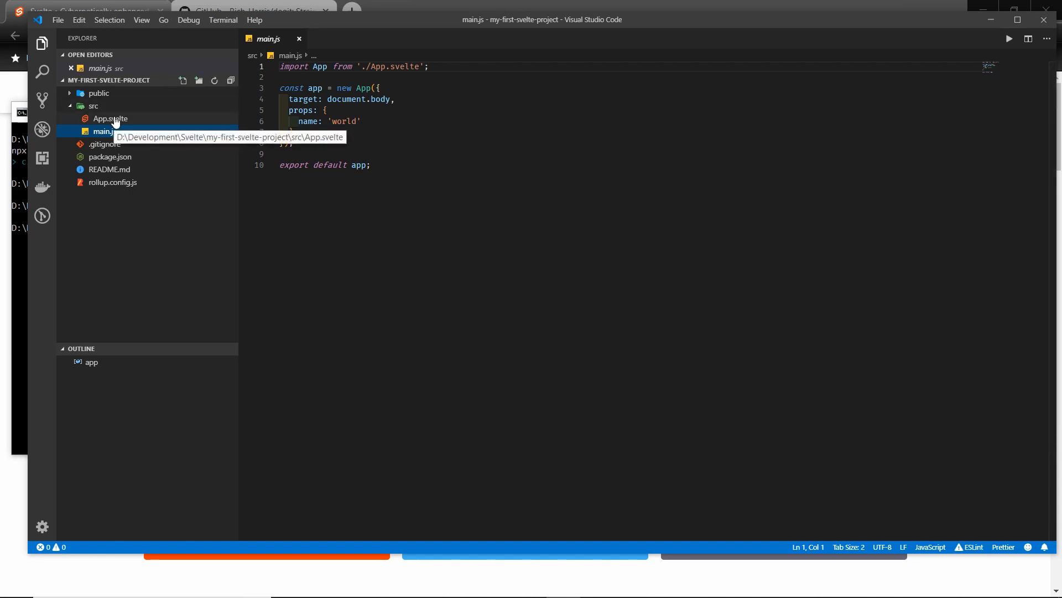
- Install the Svelte language support extension by James Birtles and return to the Explorer
click(110, 118)
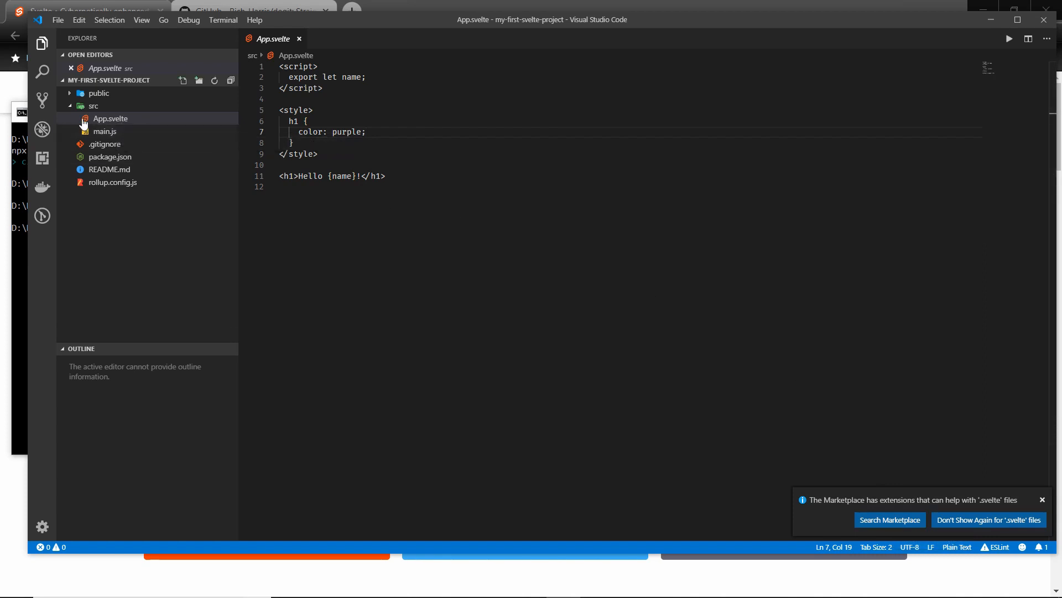
mouse_move(109, 118)
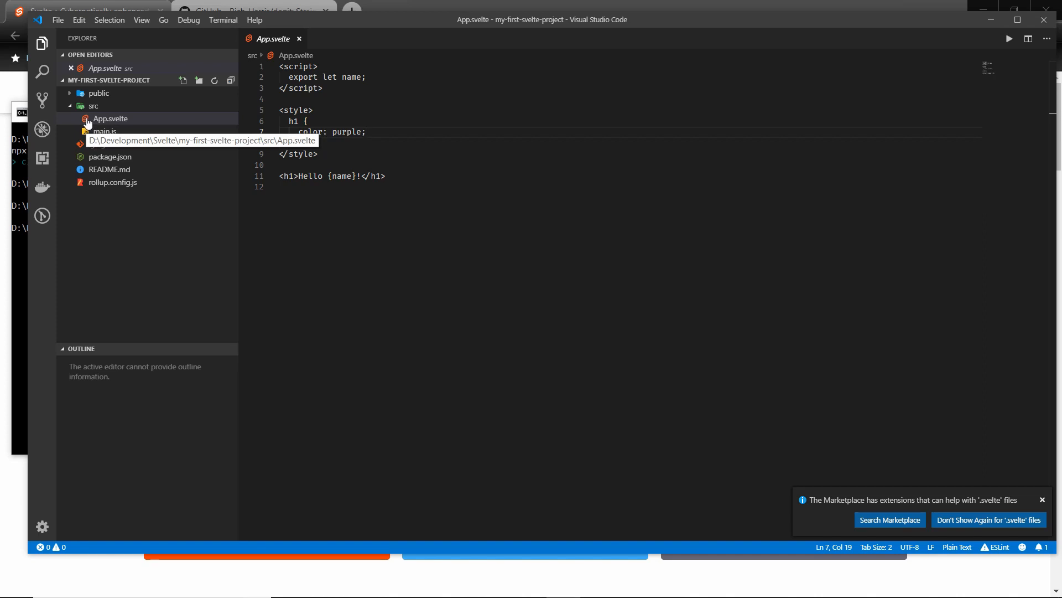
mouse_move(86, 125)
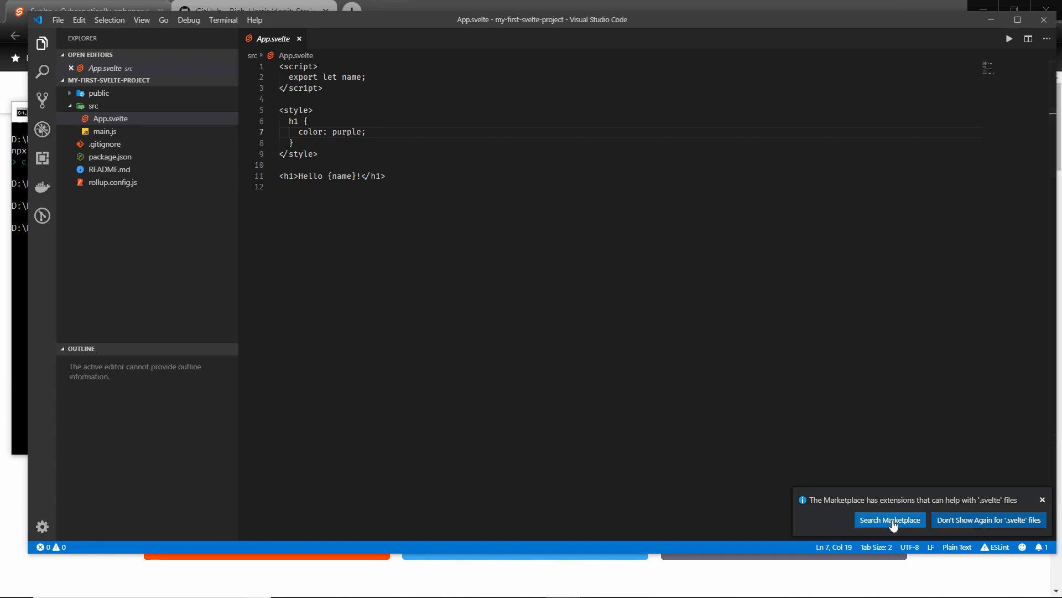
click(890, 520)
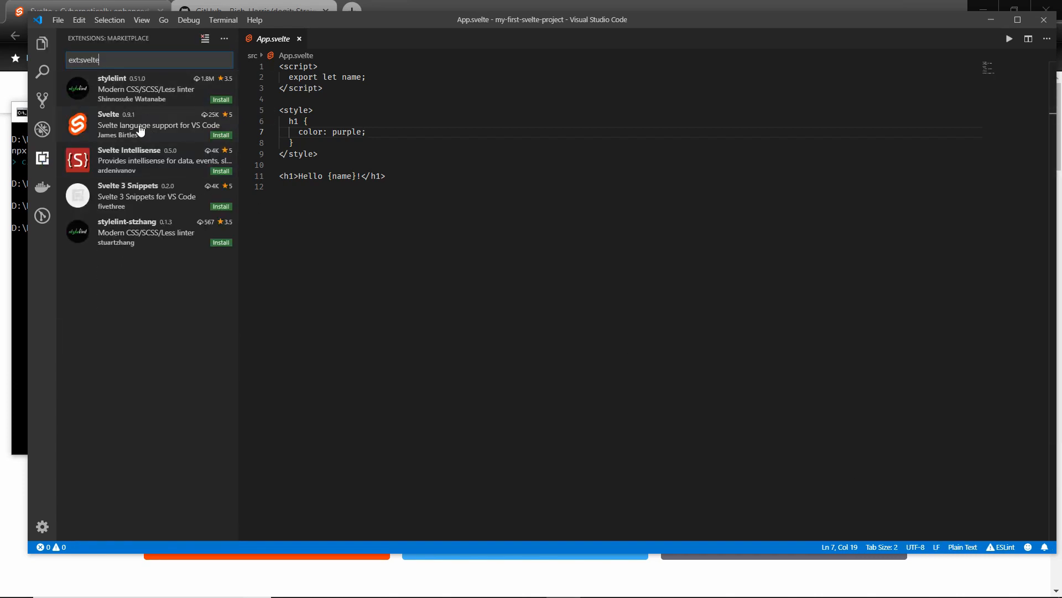
click(135, 125)
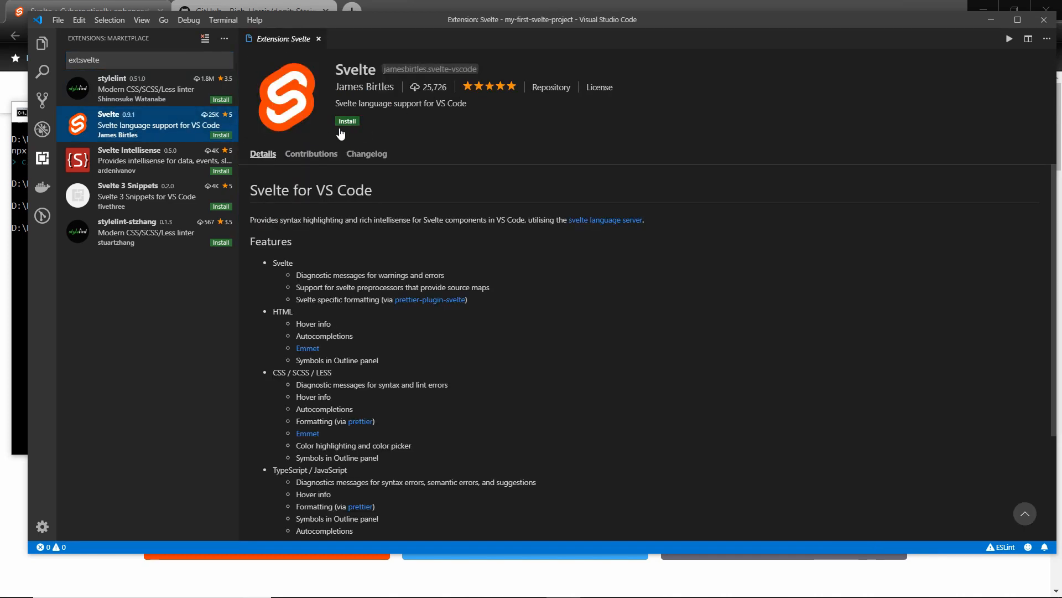
mouse_move(346, 121)
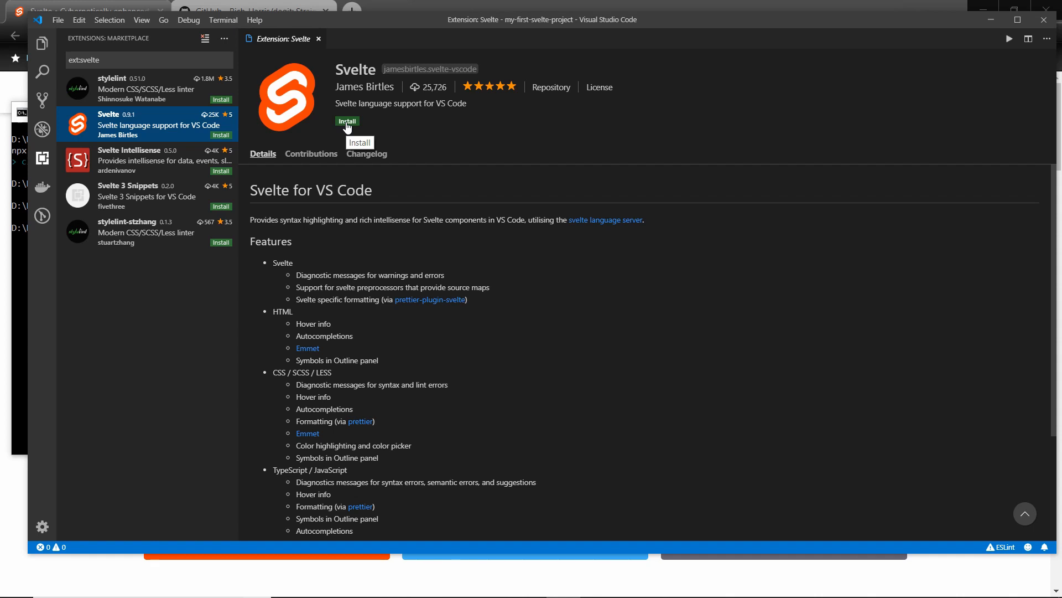
click(346, 121)
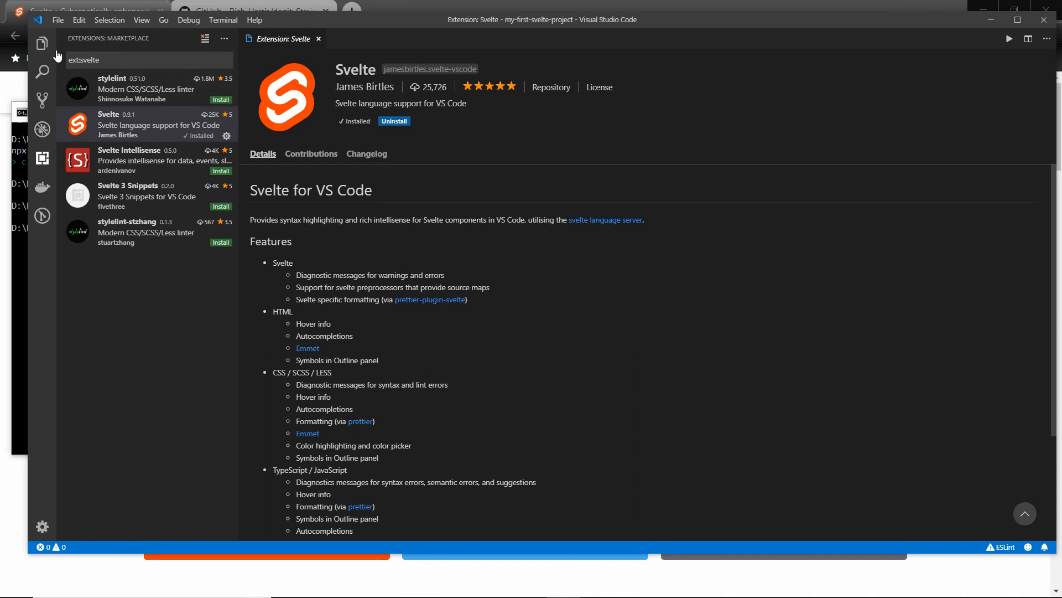
click(42, 43)
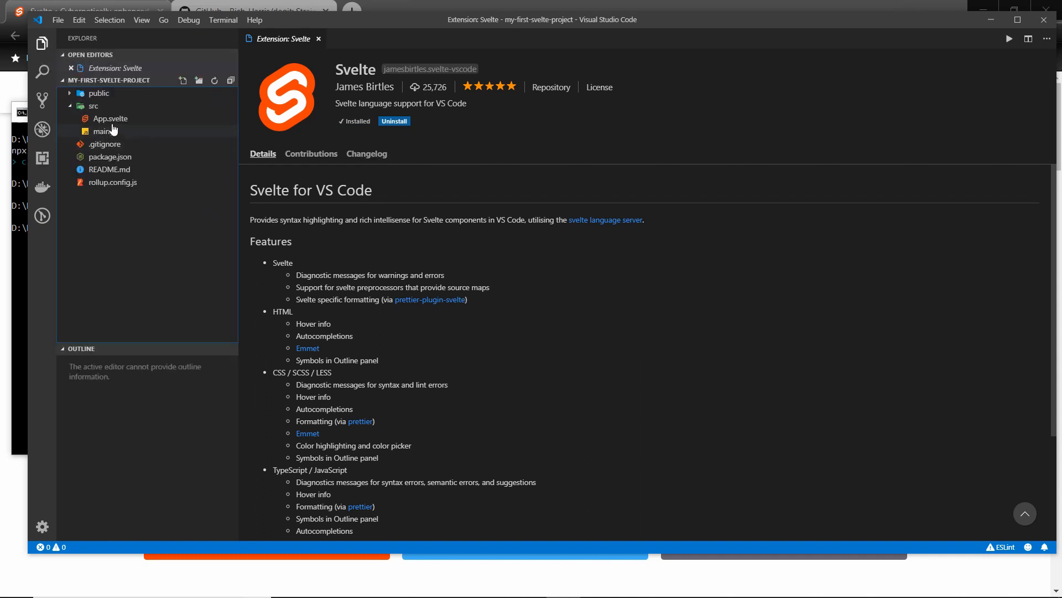
- Reopen App.svelte with Svelte highlighting and select the Hello heading markup
click(109, 118)
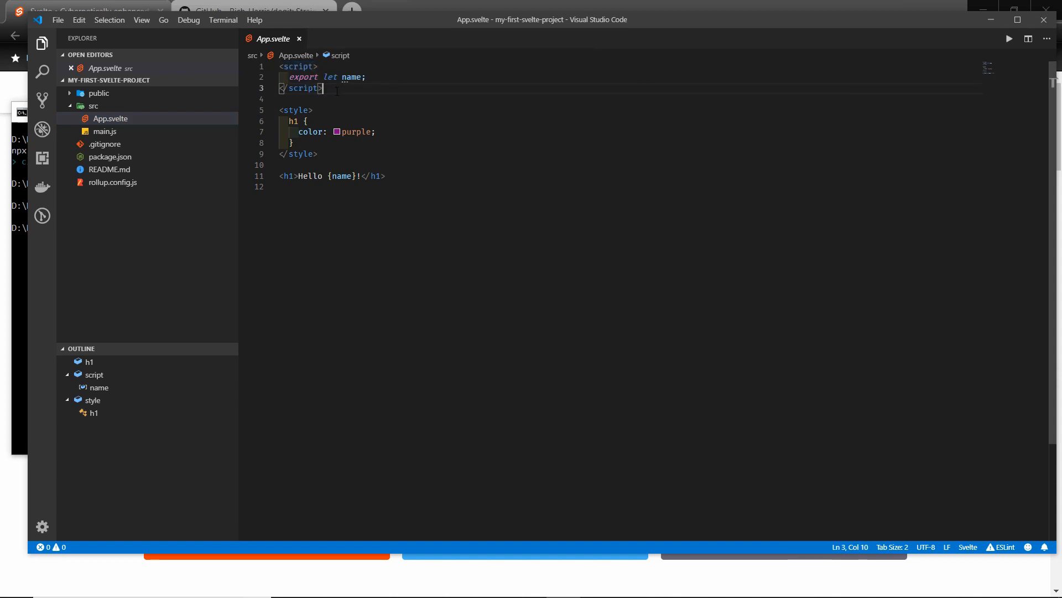
double_click(302, 77)
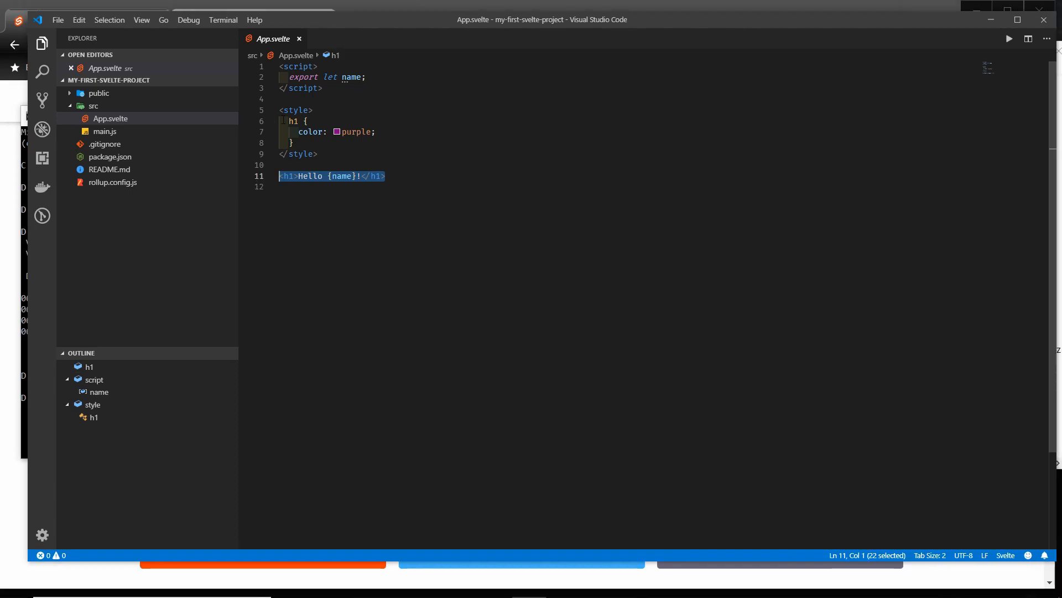
click(222, 20)
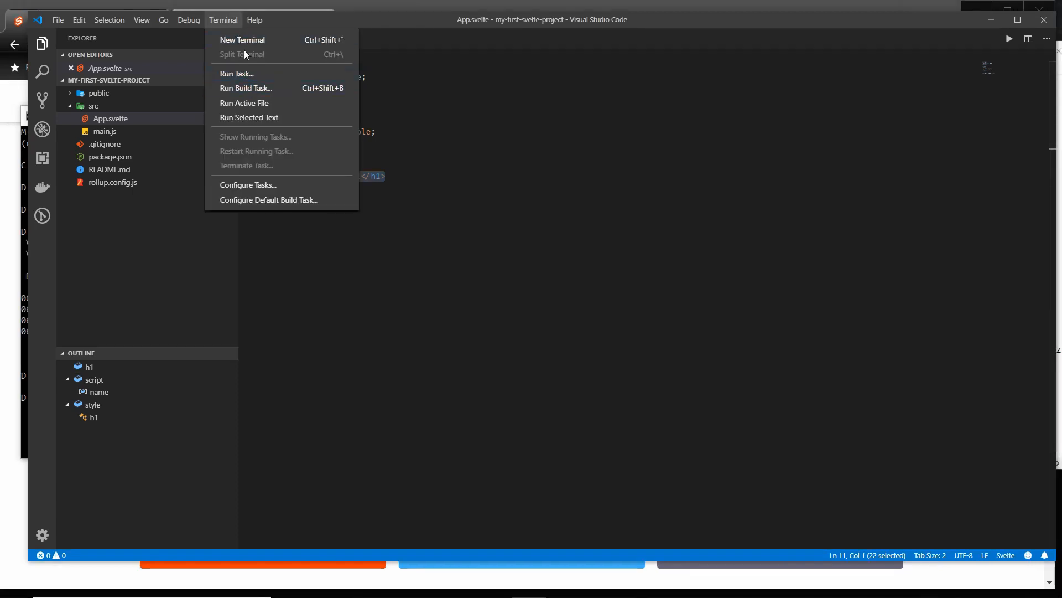
- Run npm i in a new integrated terminal to install the project's dependencies
click(243, 40)
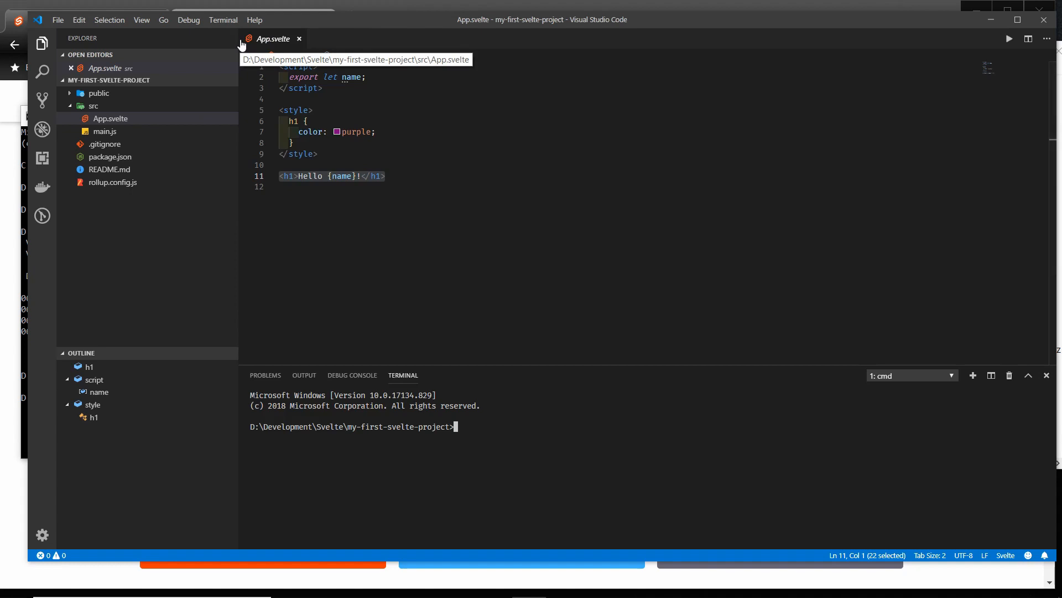
text(npm i)
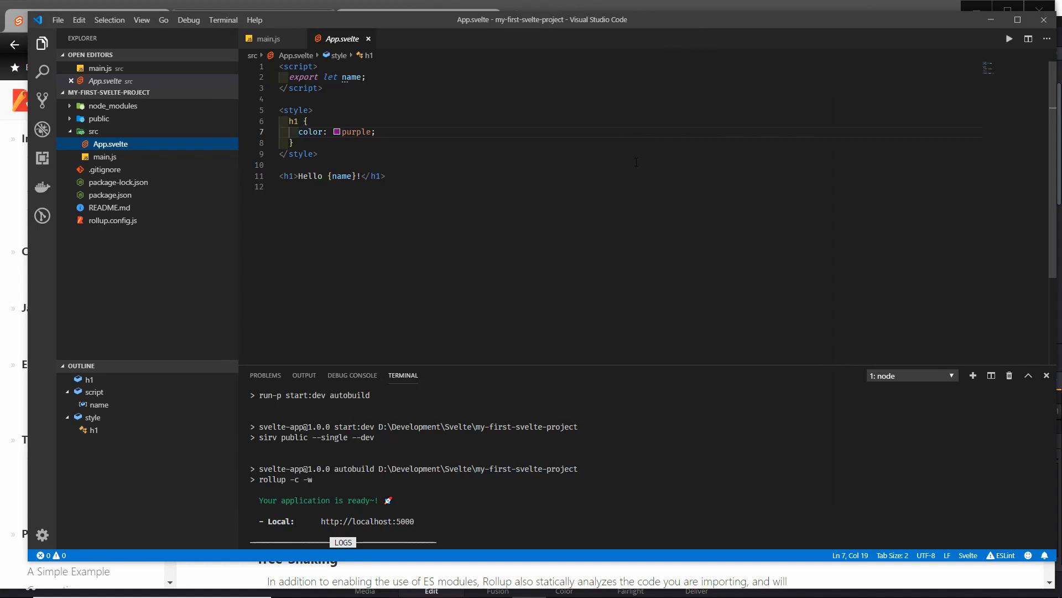
mouse_move(256, 293)
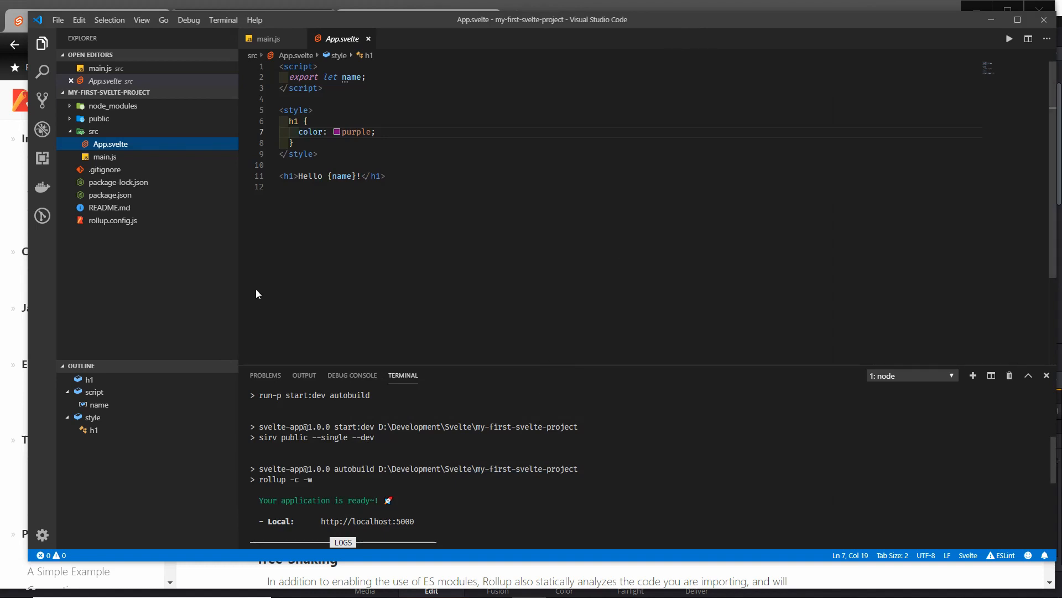
mouse_move(483, 470)
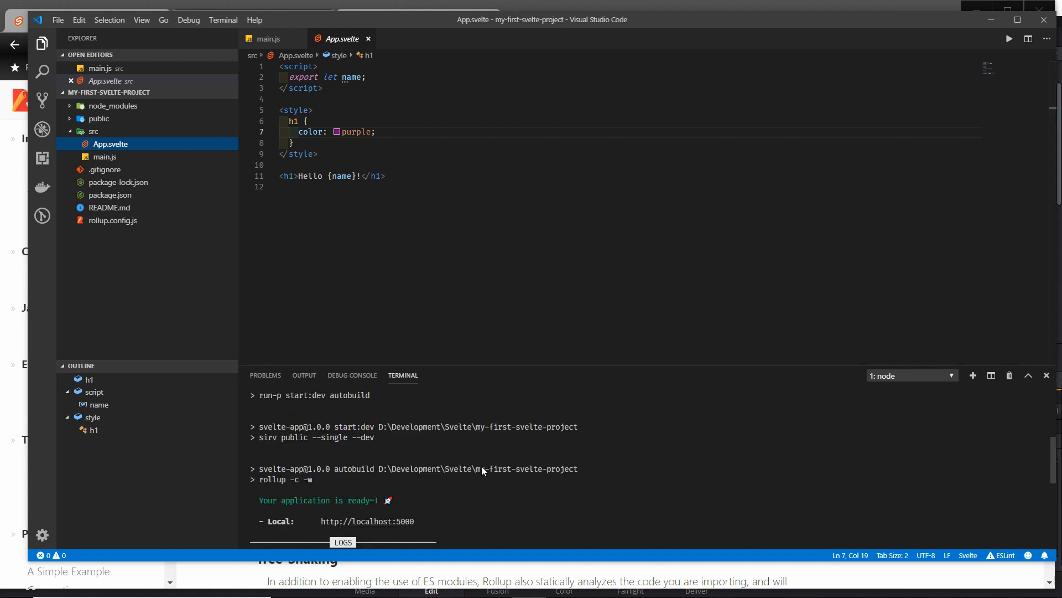
- Review package.json's dev, autobuild and start scripts, then return to App.svelte
click(109, 195)
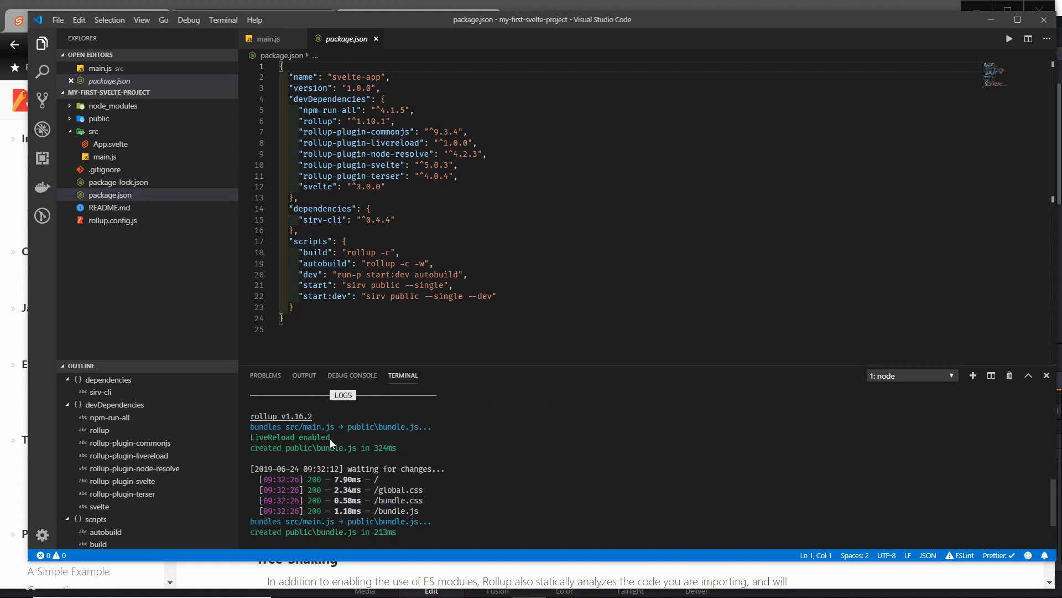
mouse_move(289, 450)
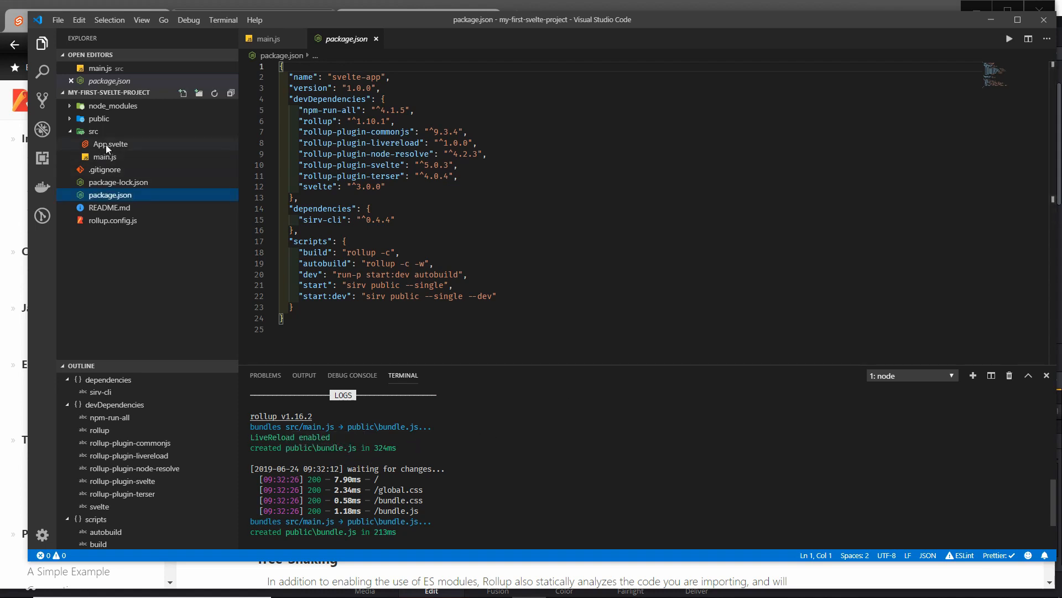
click(105, 156)
text(loc)
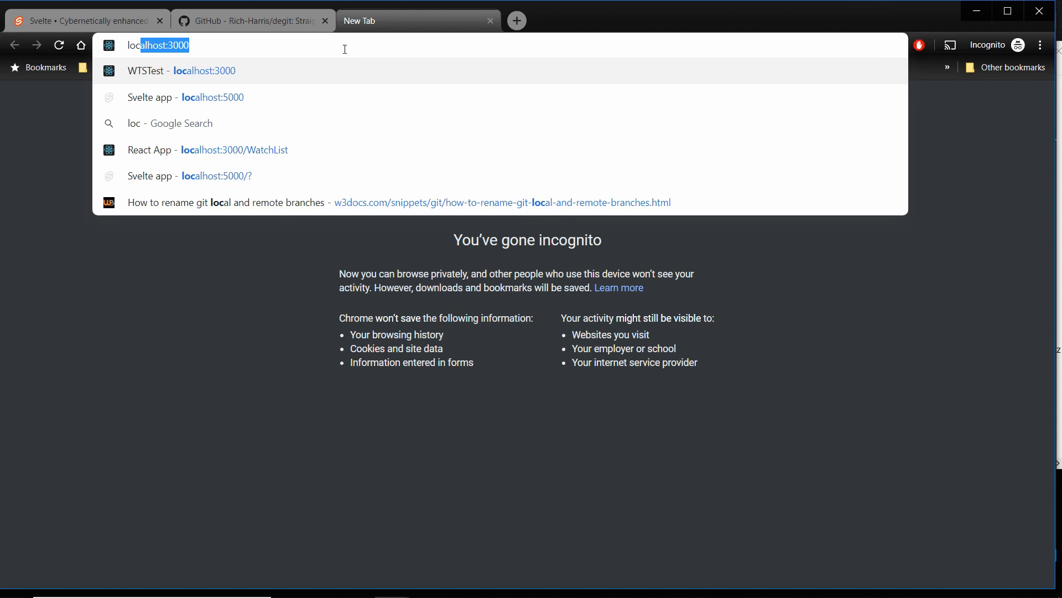
- Load the Svelte app at localhost:5000 showing its purple Hello heading
click(213, 97)
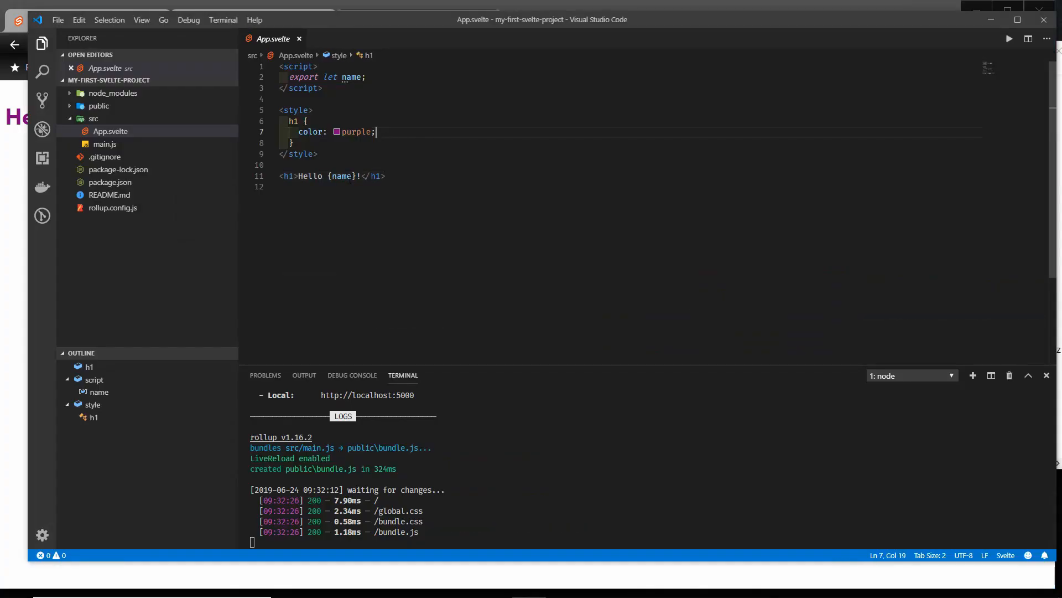
- Change main.js's name prop from world to Todd, triggering a live reload
click(105, 144)
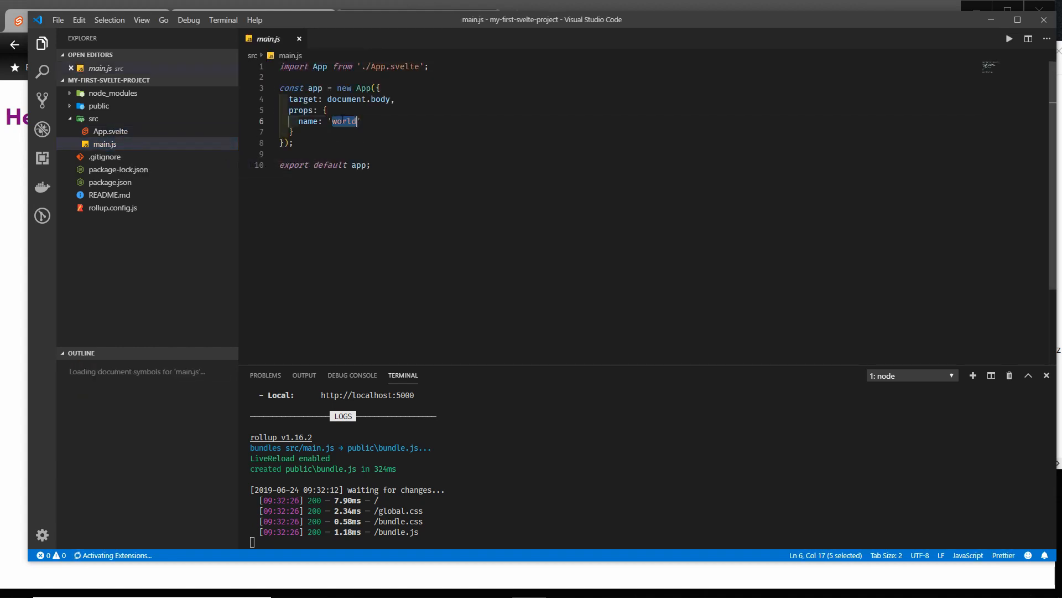
text(Todd")
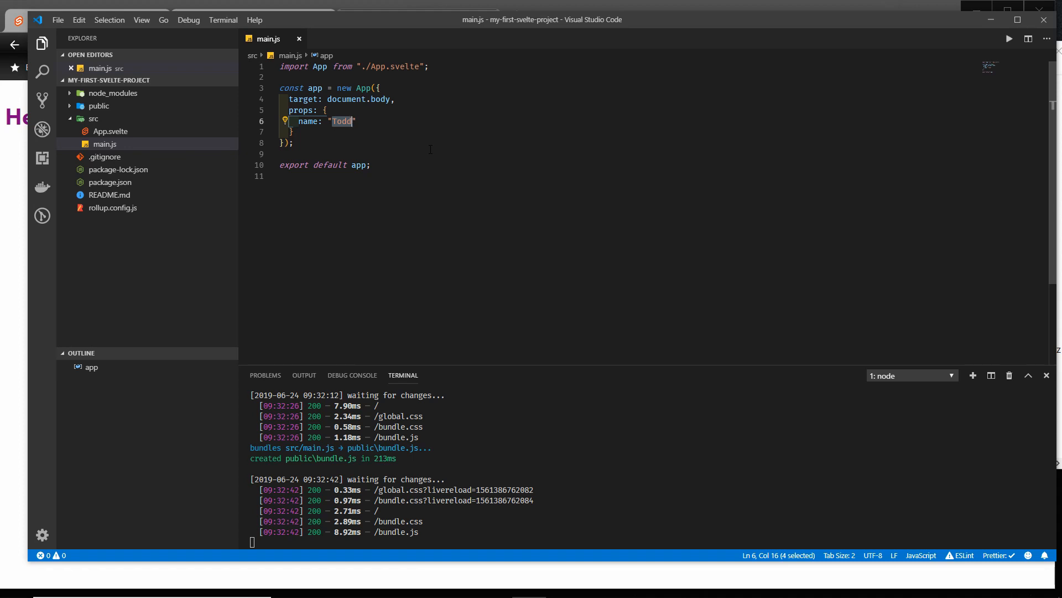
click(279, 154)
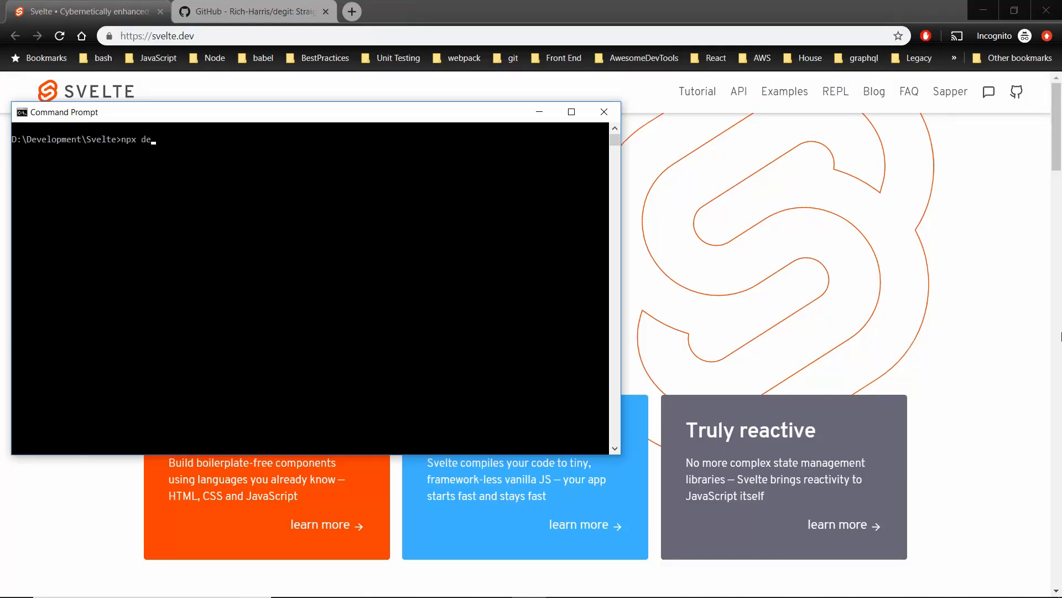
- Continue typing the degit command with 'sveltejs/template my-' for the new project folder
text(git sveltejs)
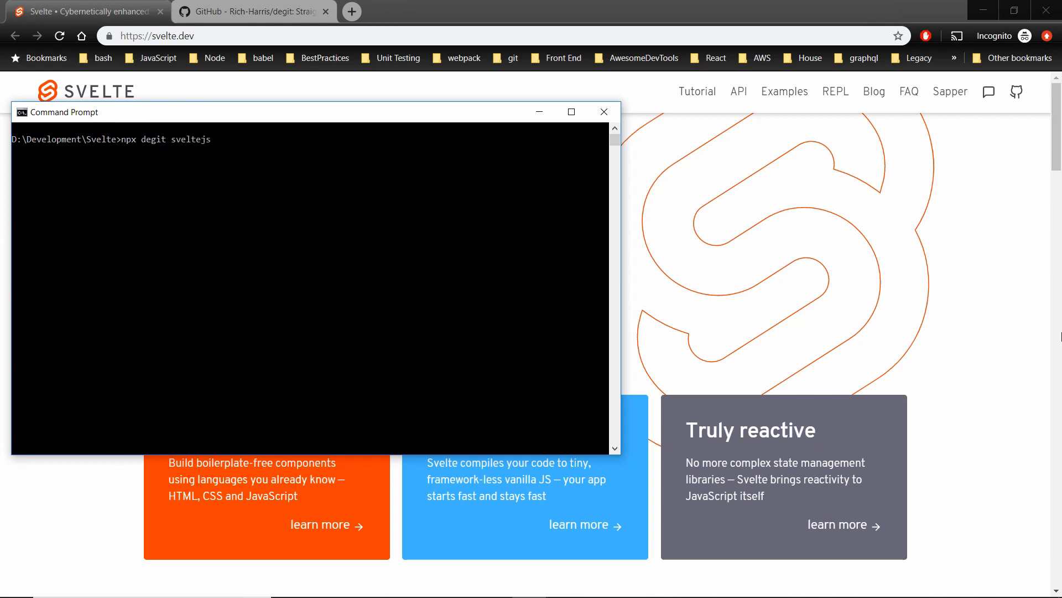
text(/template my-)
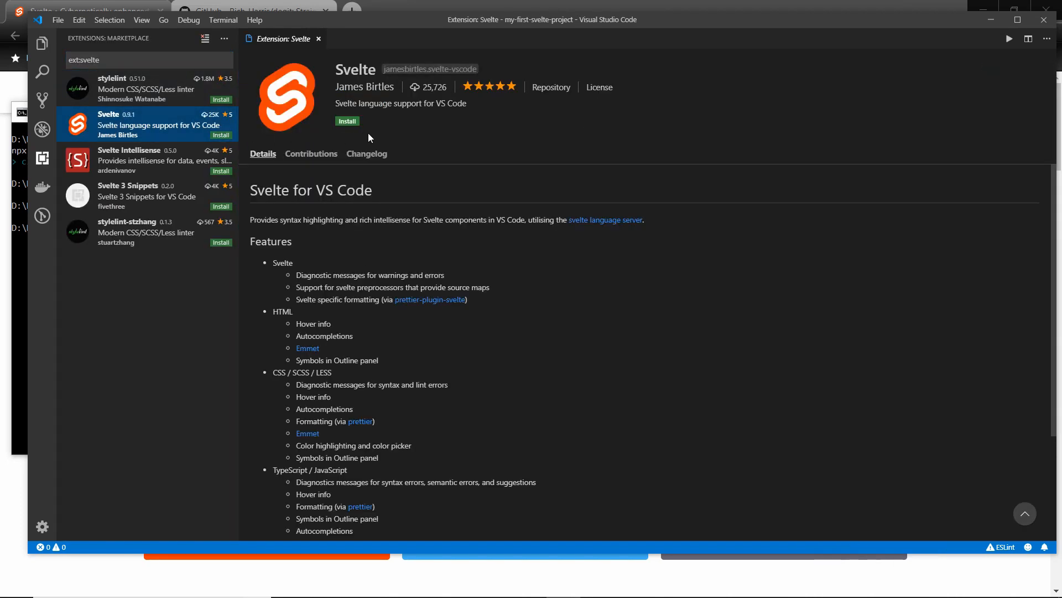
mouse_move(358, 132)
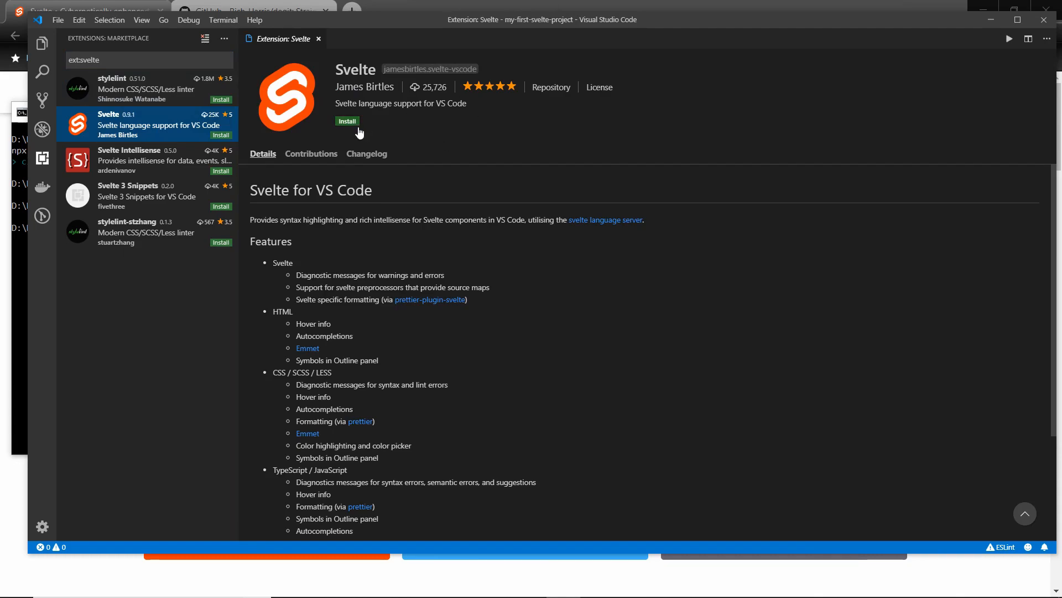